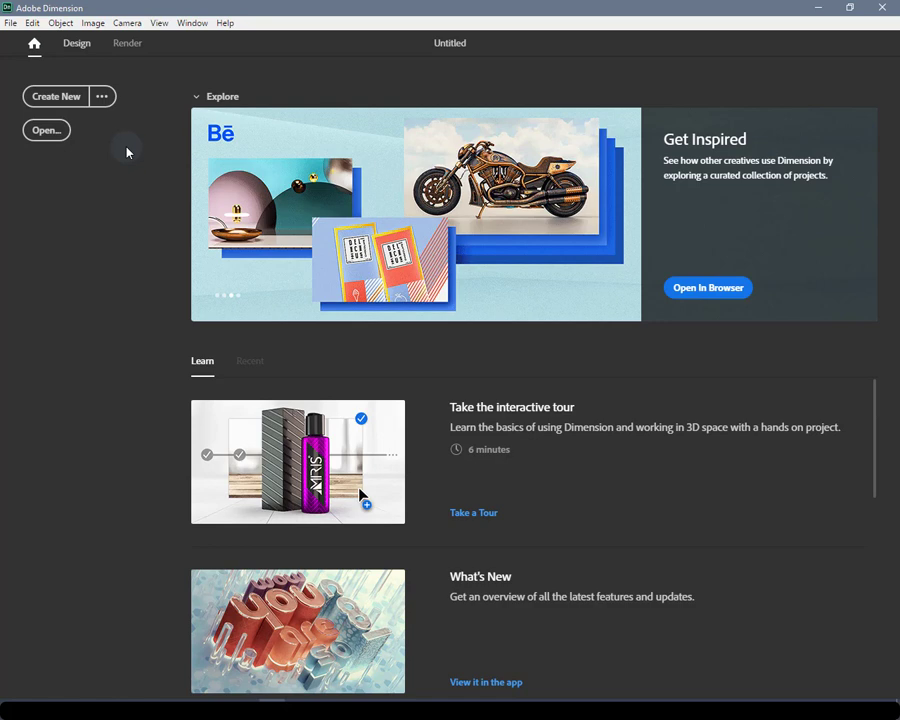
{"action": "mouse_move", "coordinate": [7, 113]}
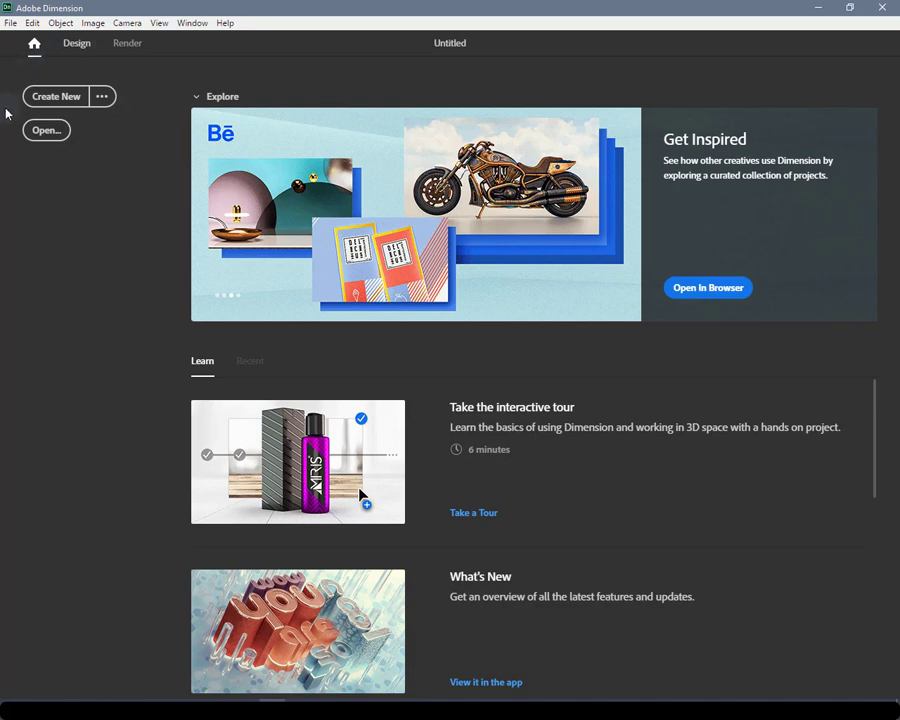
{"action": "mouse_move", "coordinate": [110, 82]}
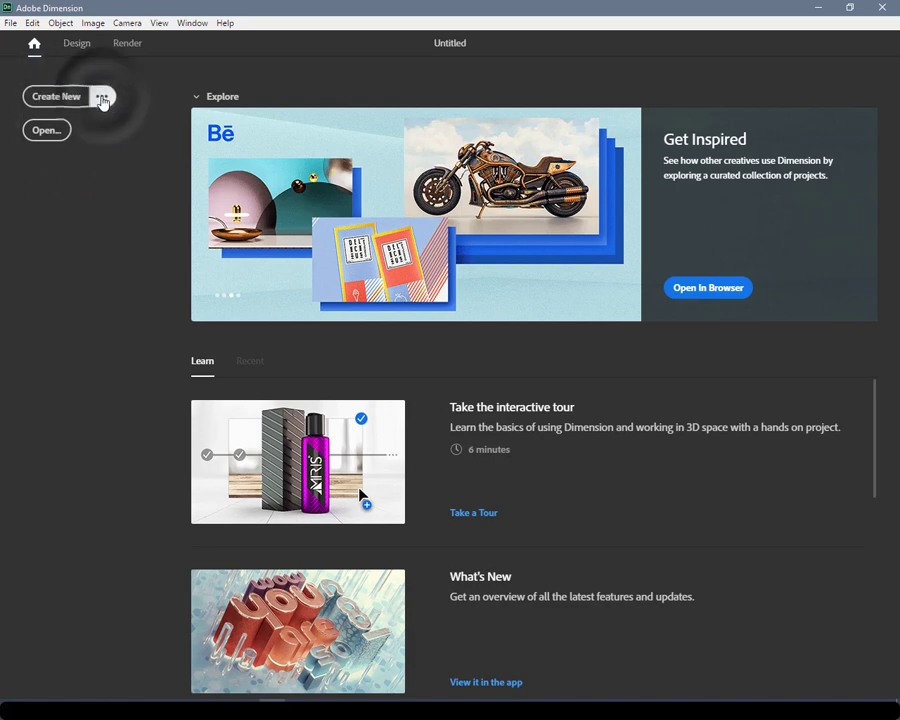
Preview the new document settings, dismiss them without creating, and scroll the start screen
{"action": "left_click", "coordinate": [56, 96]}
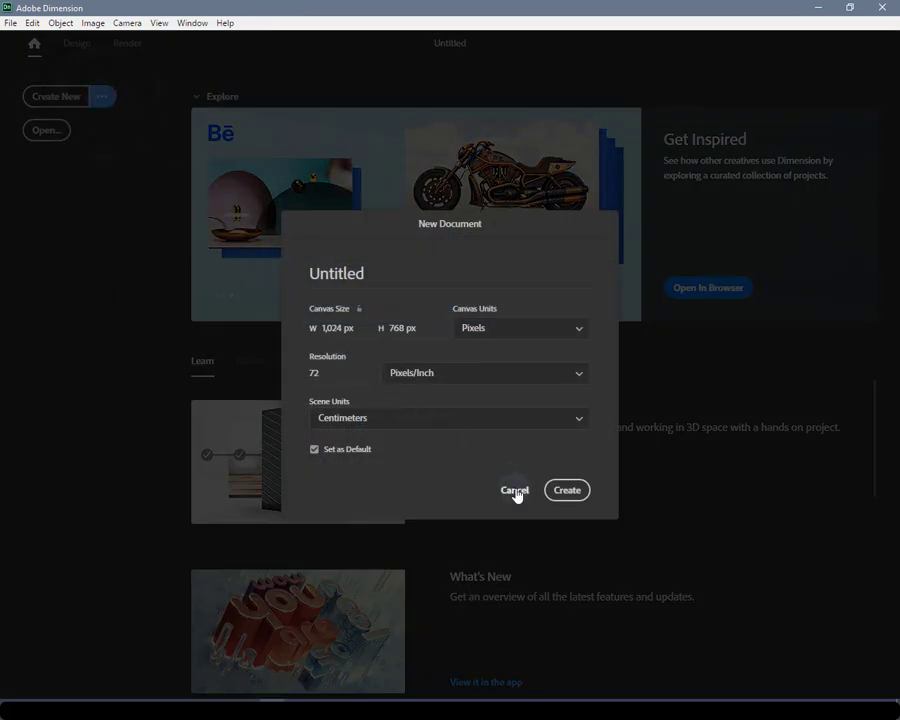
{"action": "mouse_move", "coordinate": [514, 490]}
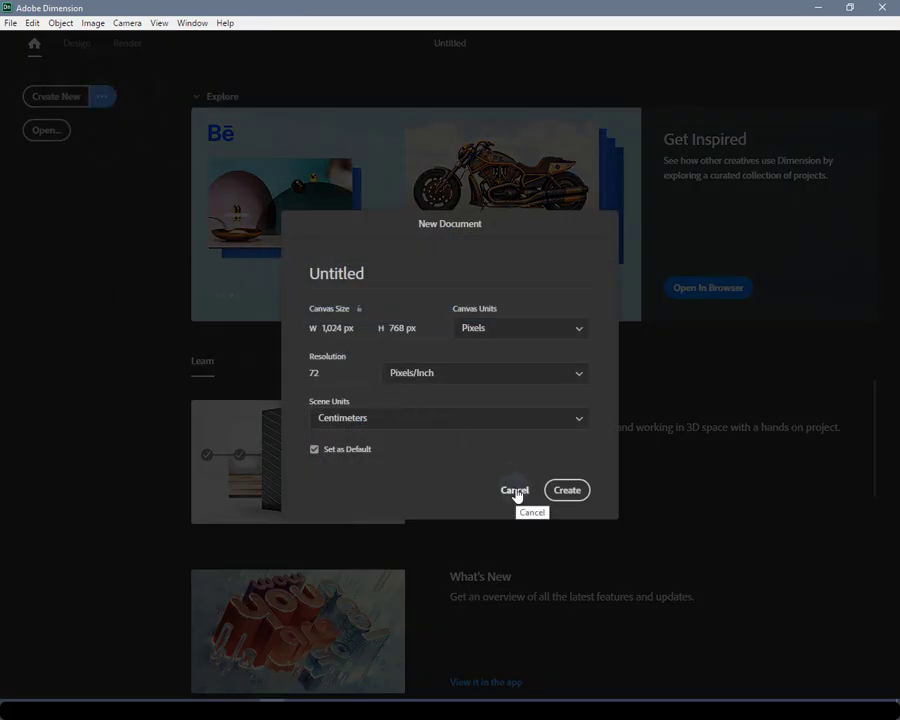
{"action": "left_click", "coordinate": [514, 490]}
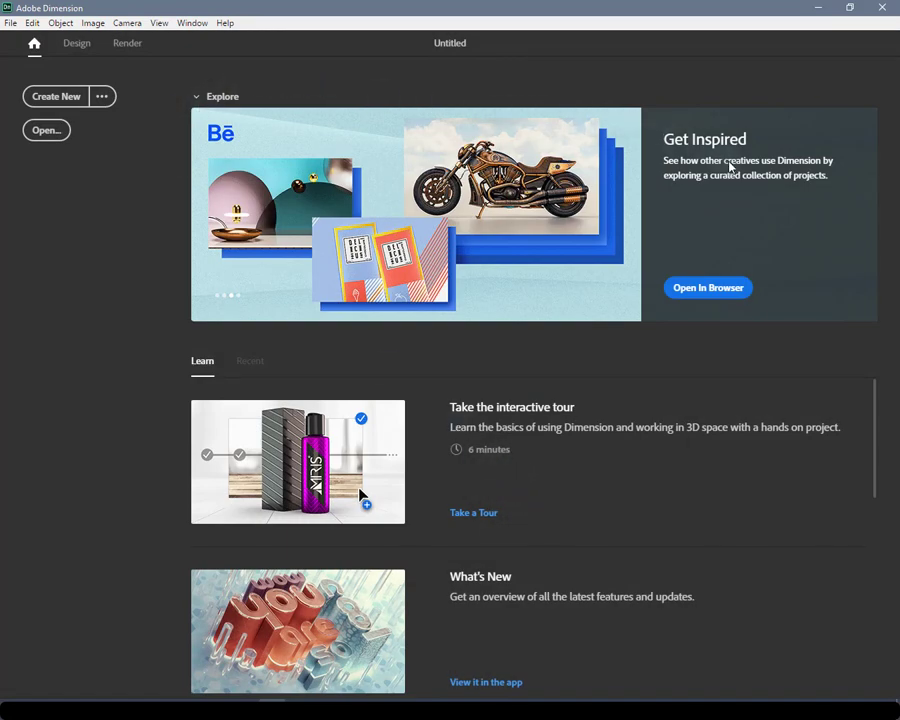
{"action": "mouse_move", "coordinate": [842, 505]}
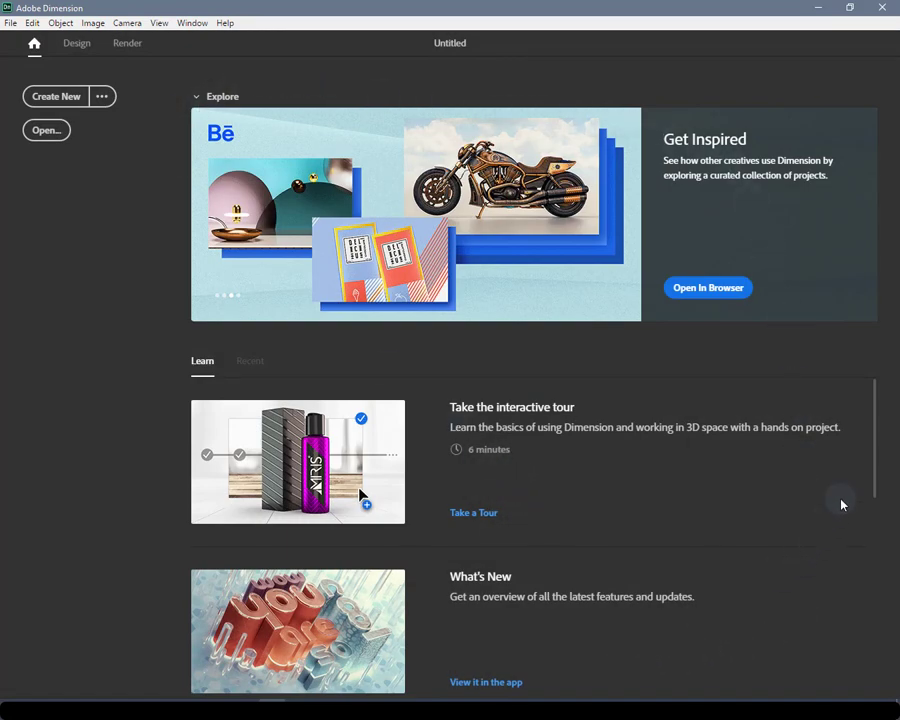
{"action": "scroll", "scroll_direction": "down", "scroll_amount": 3}
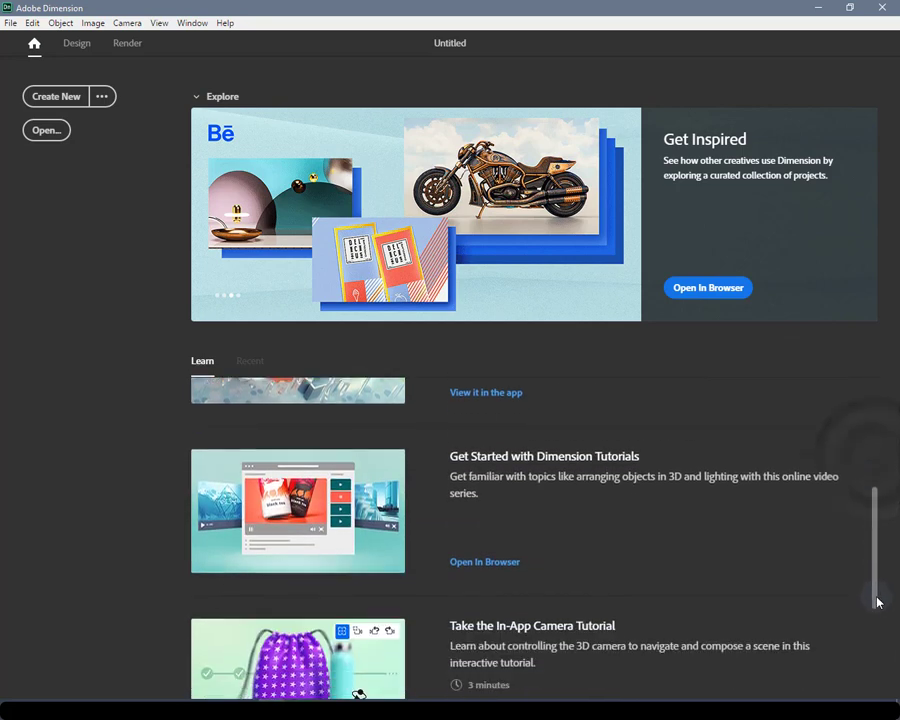
{"action": "scroll", "scroll_direction": "down", "scroll_amount": 3}
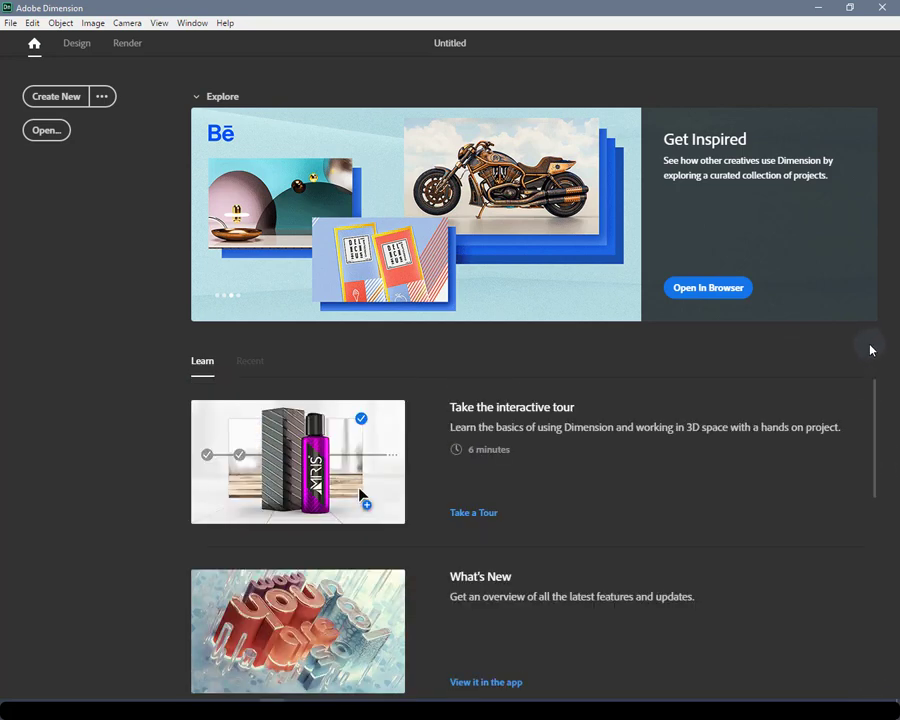
{"action": "mouse_move", "coordinate": [517, 396]}
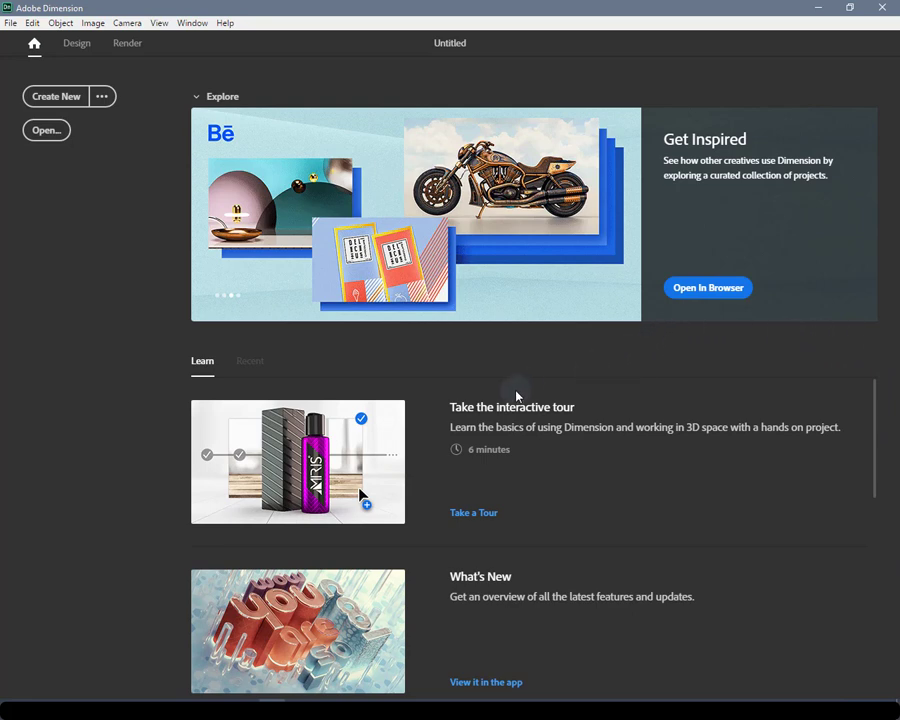
{"action": "mouse_move", "coordinate": [500, 390]}
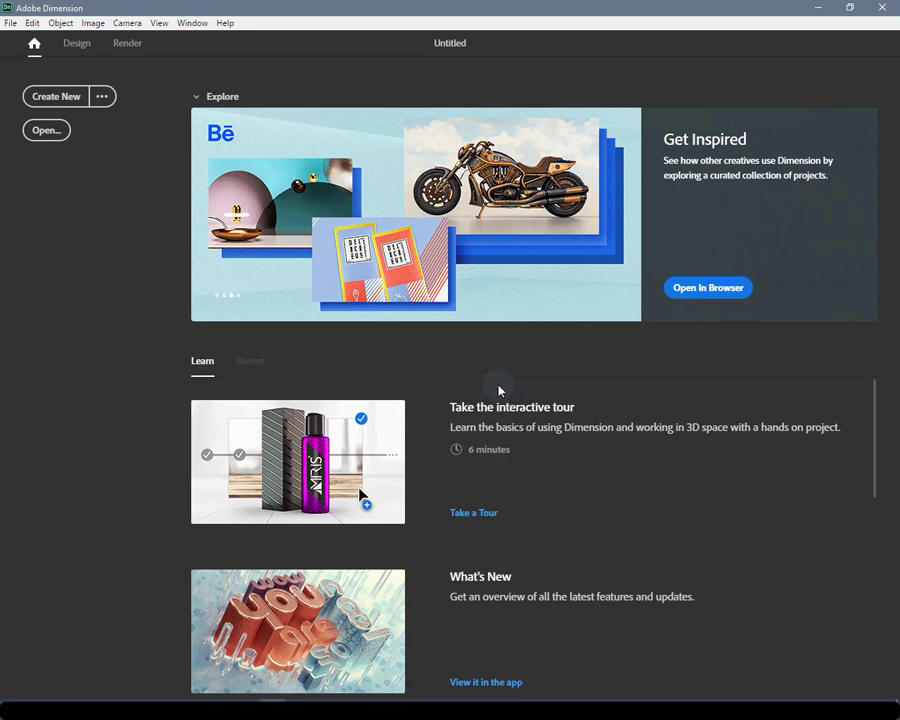
{"action": "mouse_move", "coordinate": [170, 148]}
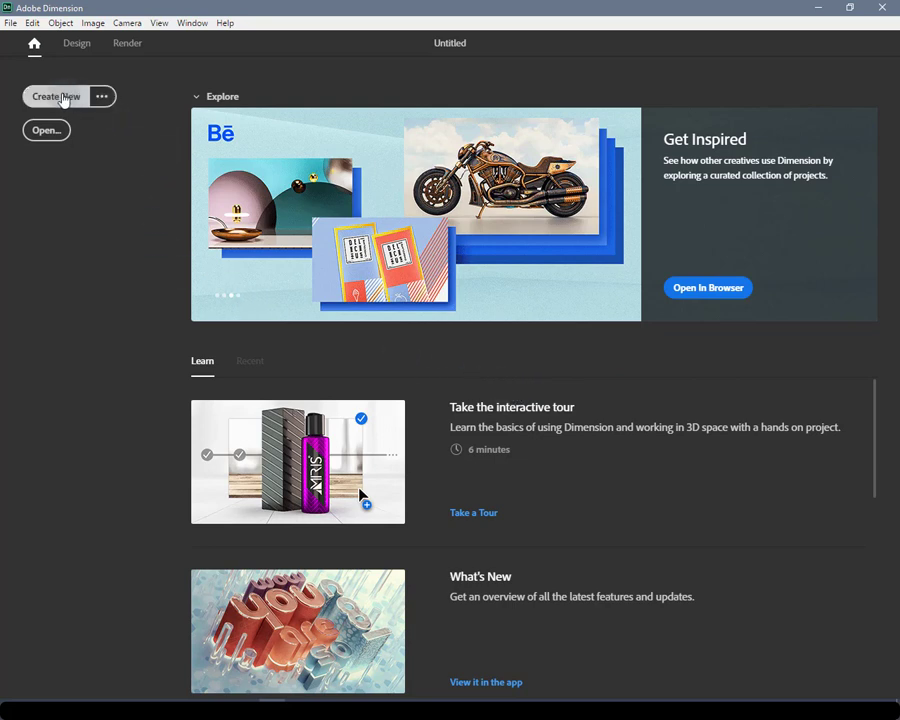
Create a new blank 1024 × 768 document and browse the File and Object menus
{"action": "left_click", "coordinate": [55, 96]}
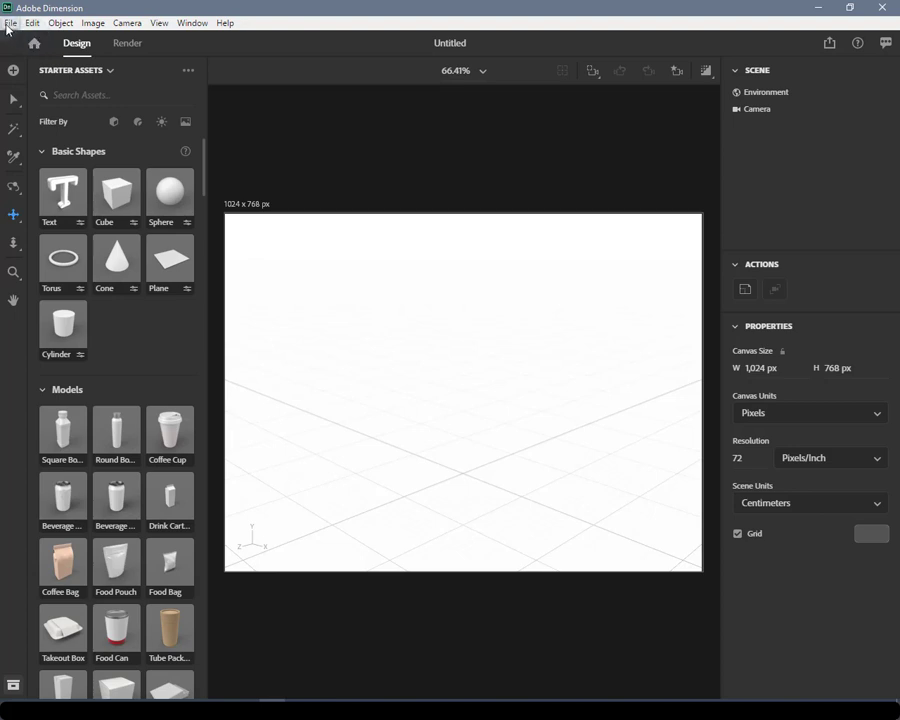
{"action": "left_click", "coordinate": [11, 22]}
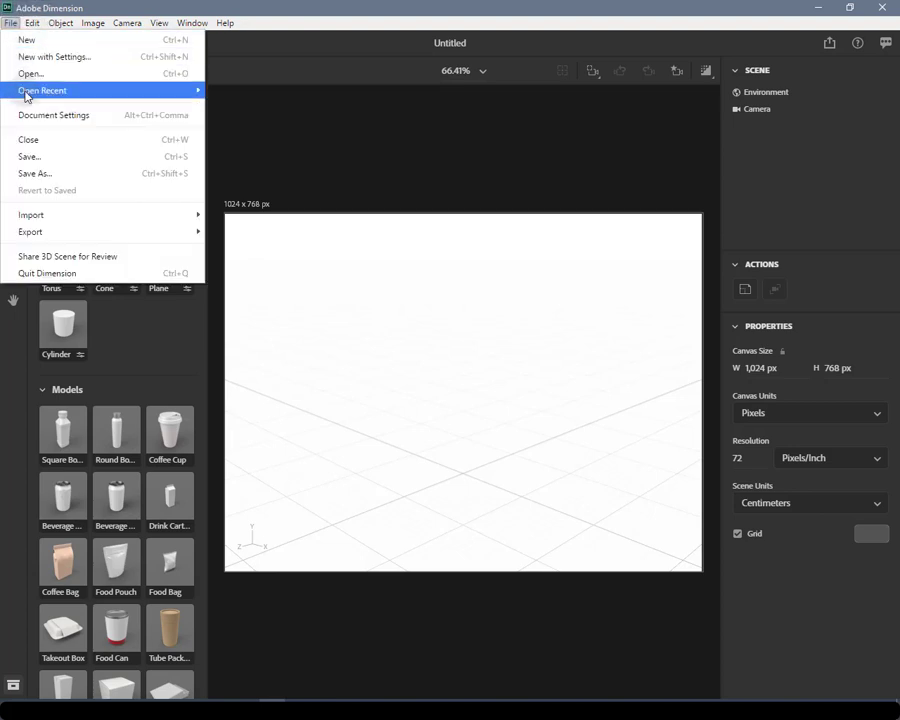
{"action": "mouse_move", "coordinate": [291, 91]}
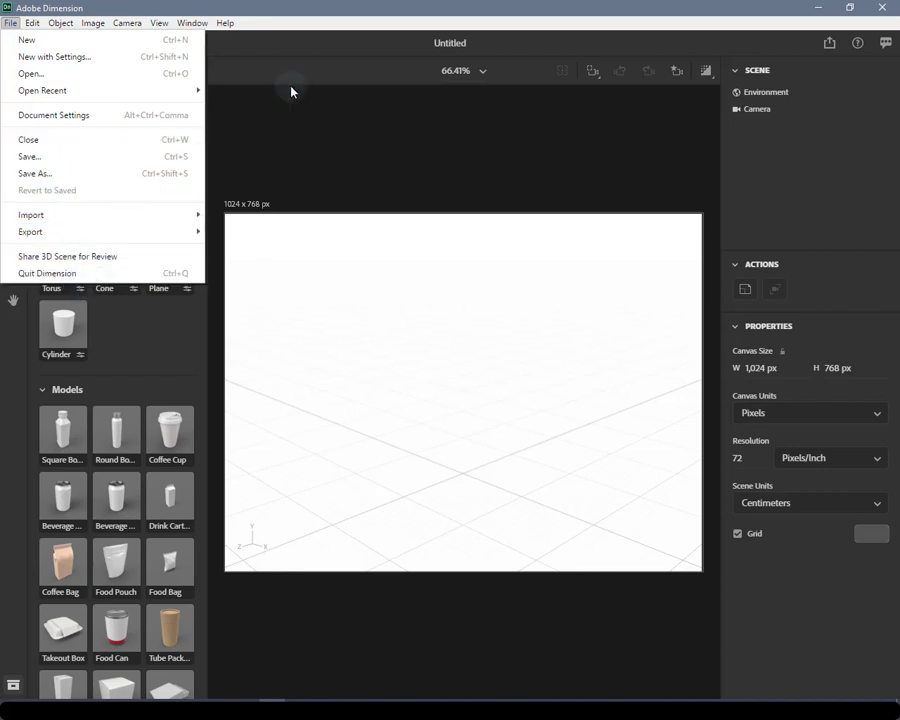
{"action": "mouse_move", "coordinate": [277, 62]}
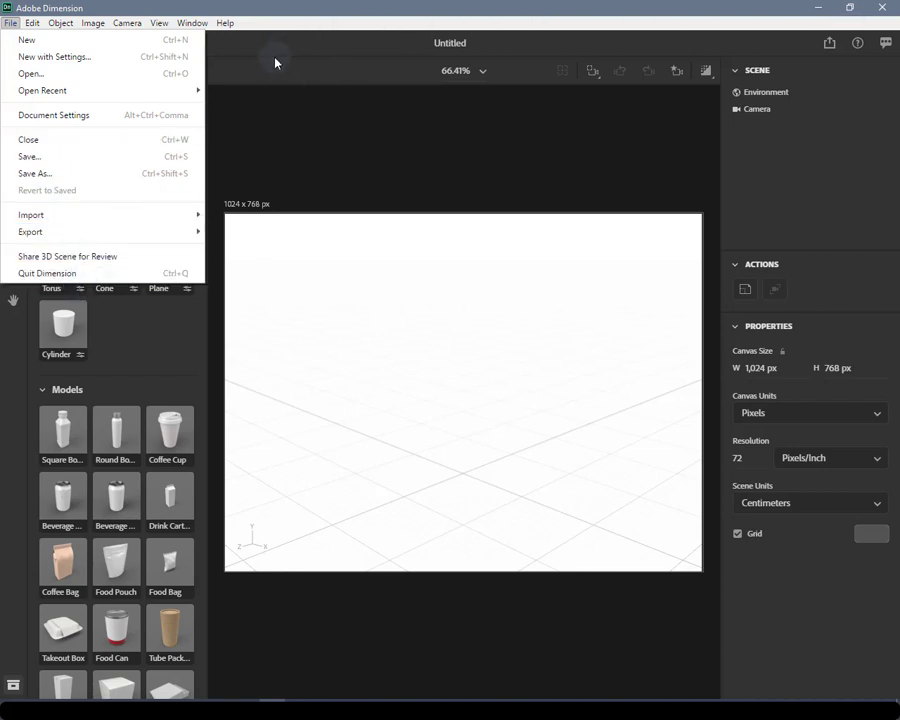
{"action": "left_click", "coordinate": [11, 22]}
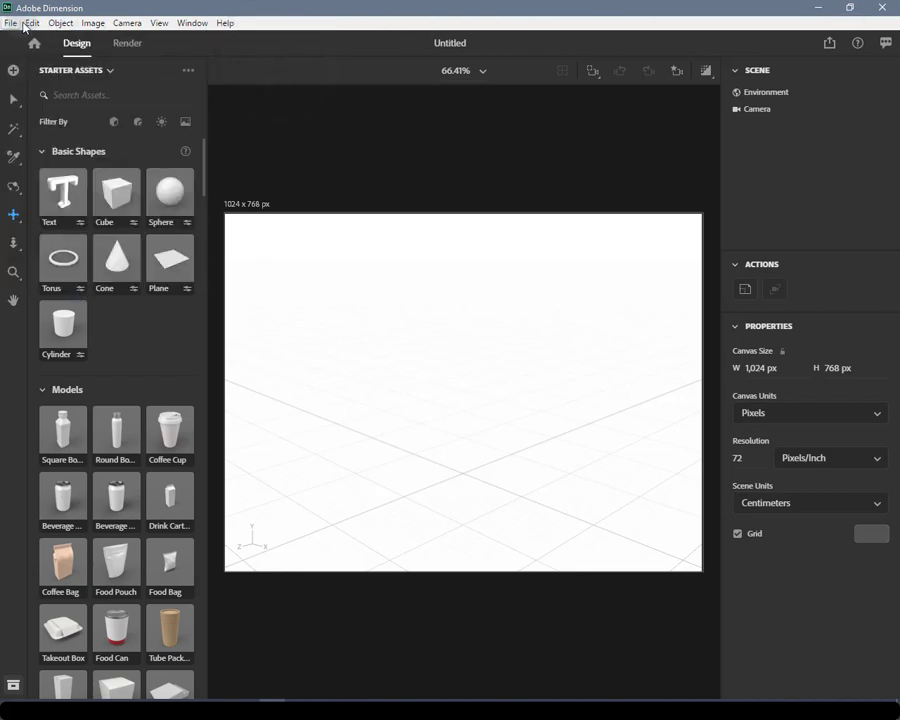
{"action": "left_click", "coordinate": [61, 22]}
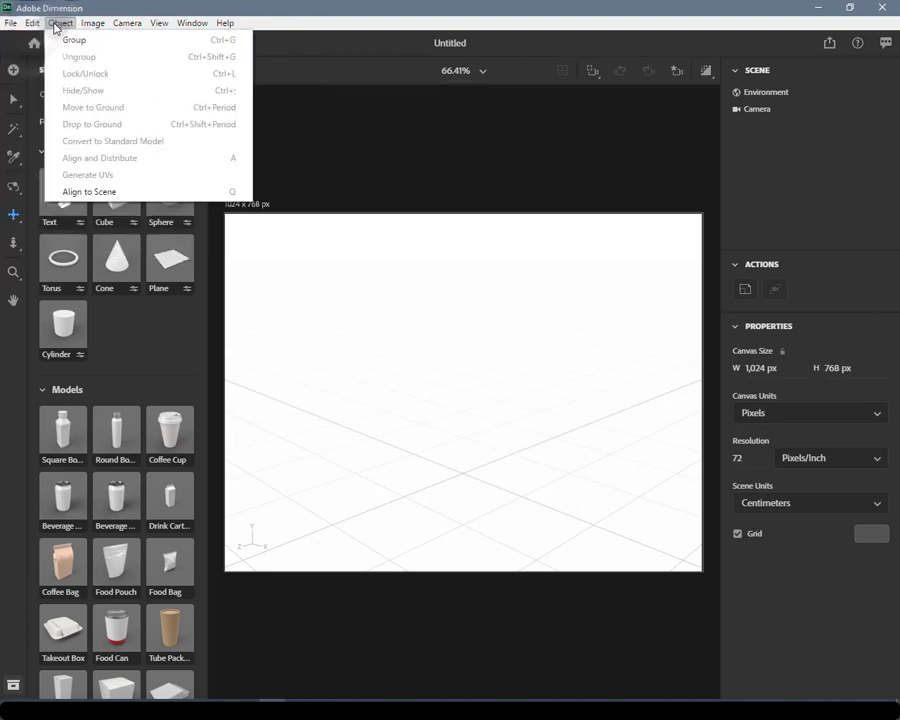
{"action": "left_click", "coordinate": [11, 22]}
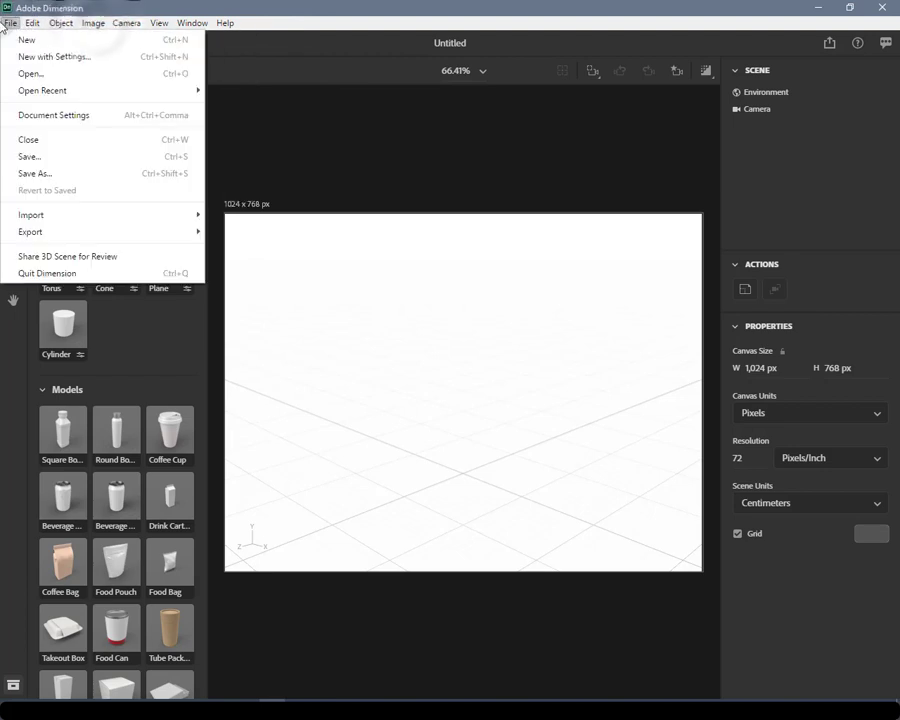
{"action": "left_click", "coordinate": [10, 23]}
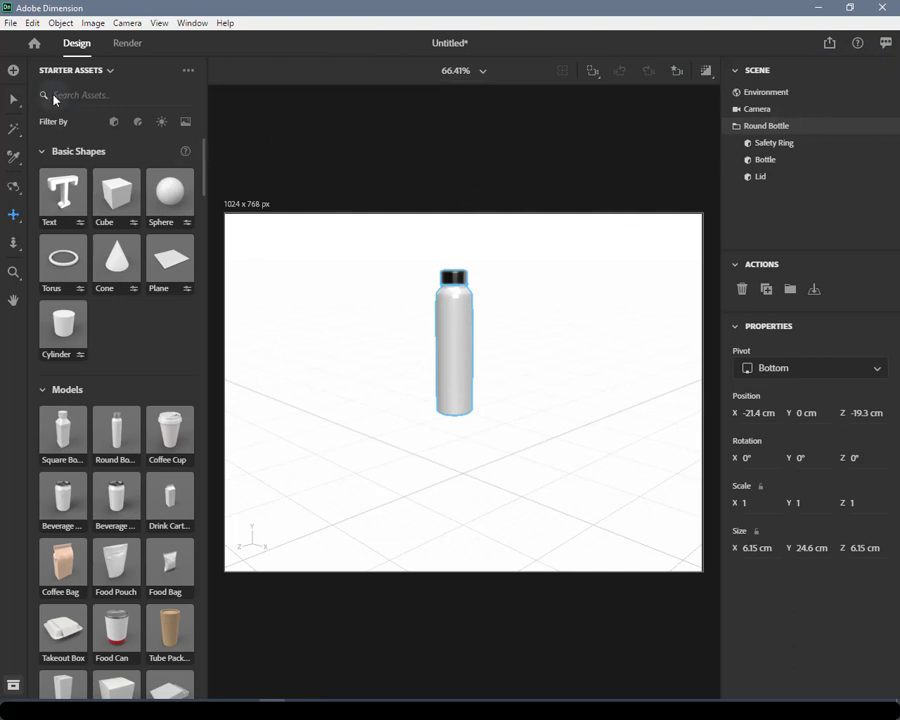
{"action": "left_click", "coordinate": [127, 43]}
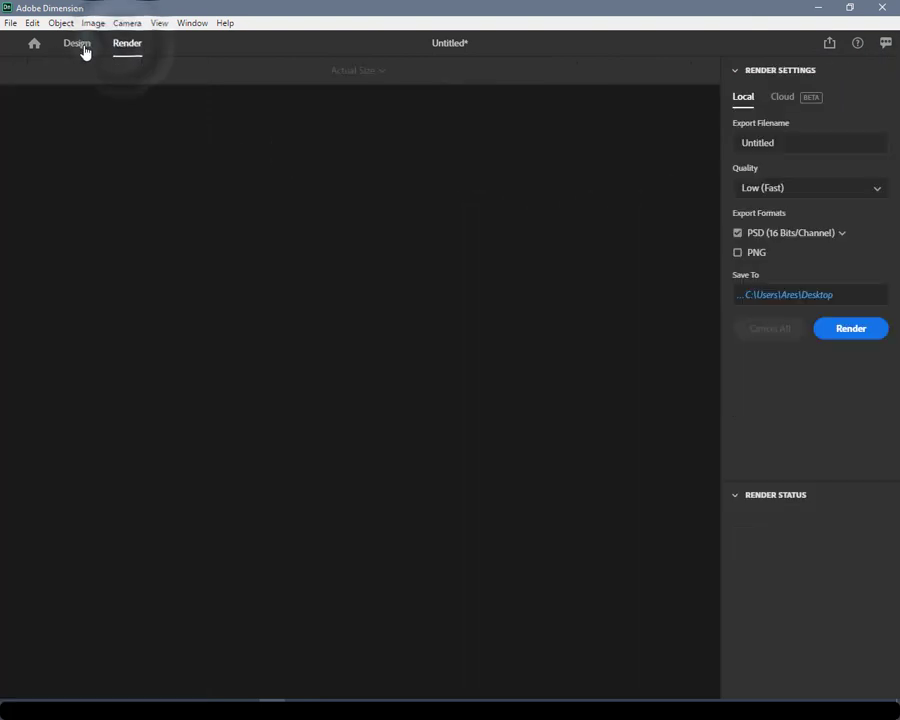
{"action": "left_click", "coordinate": [77, 43]}
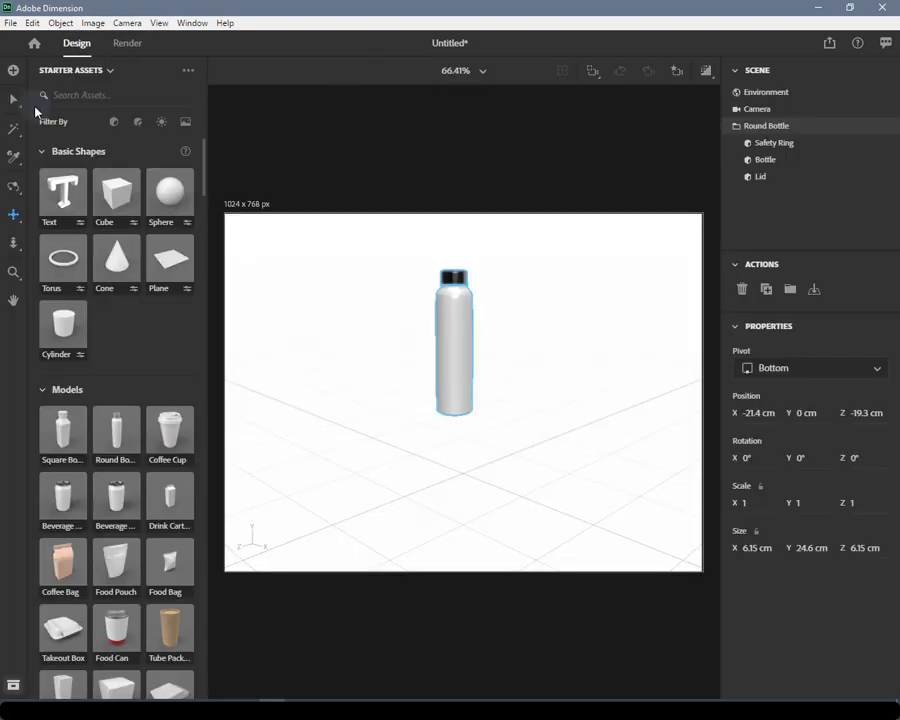
{"action": "mouse_move", "coordinate": [38, 130]}
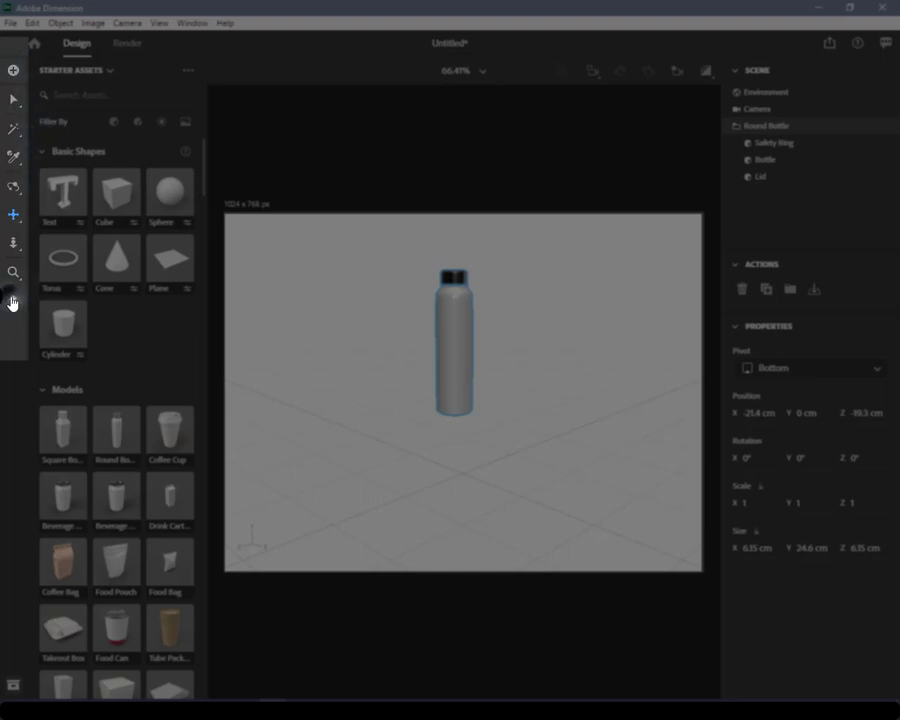
{"action": "mouse_move", "coordinate": [13, 187]}
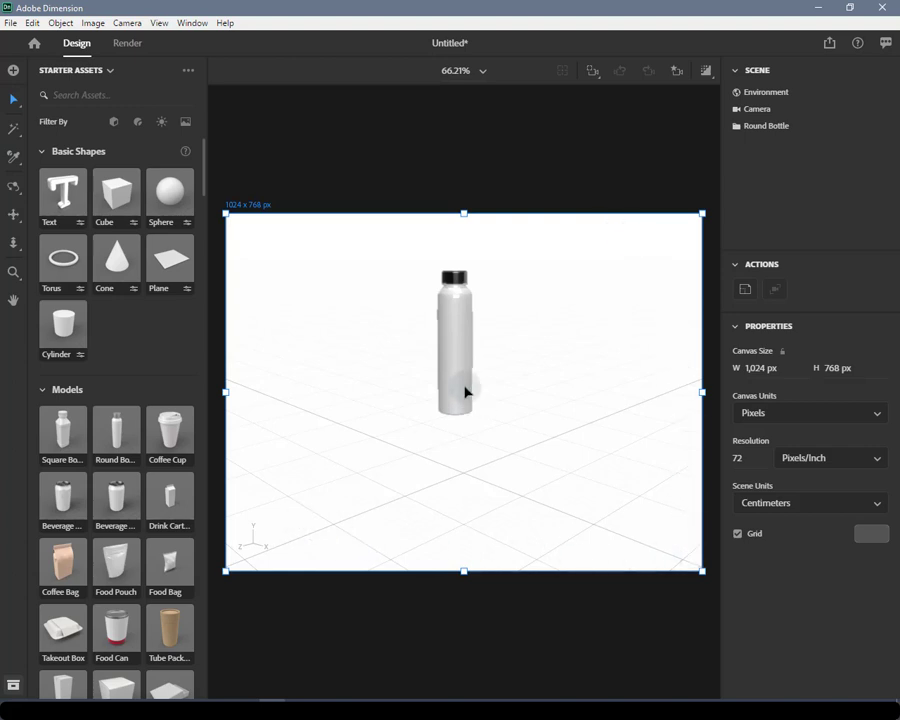
Select the round bottle and drag it slightly left across the ground plane
{"action": "left_click", "coordinate": [455, 350]}
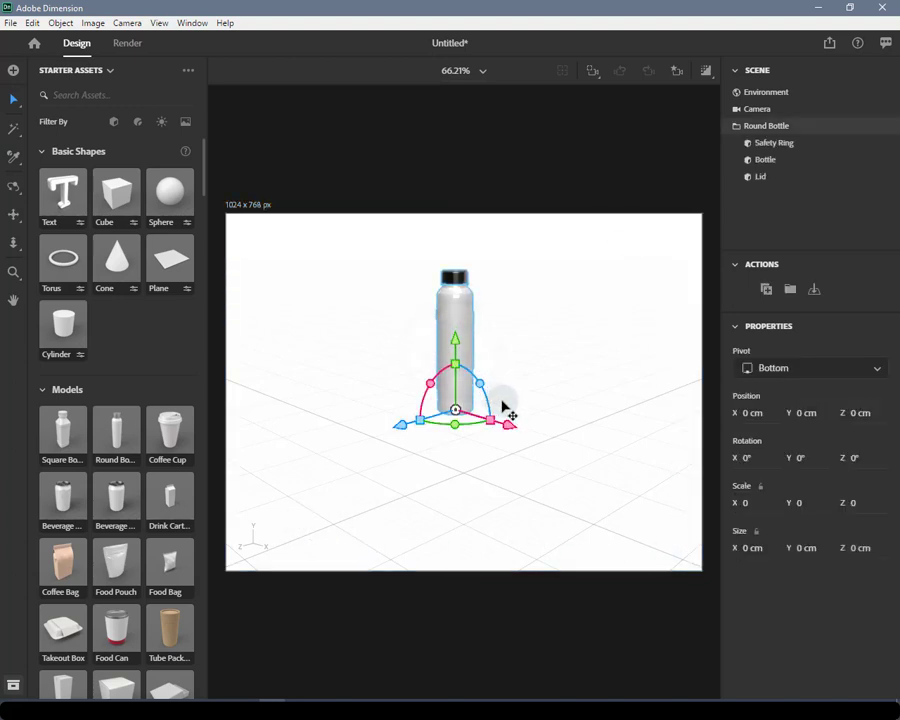
{"action": "left_click_drag", "start_coordinate": [455, 408], "coordinate": [440, 375]}
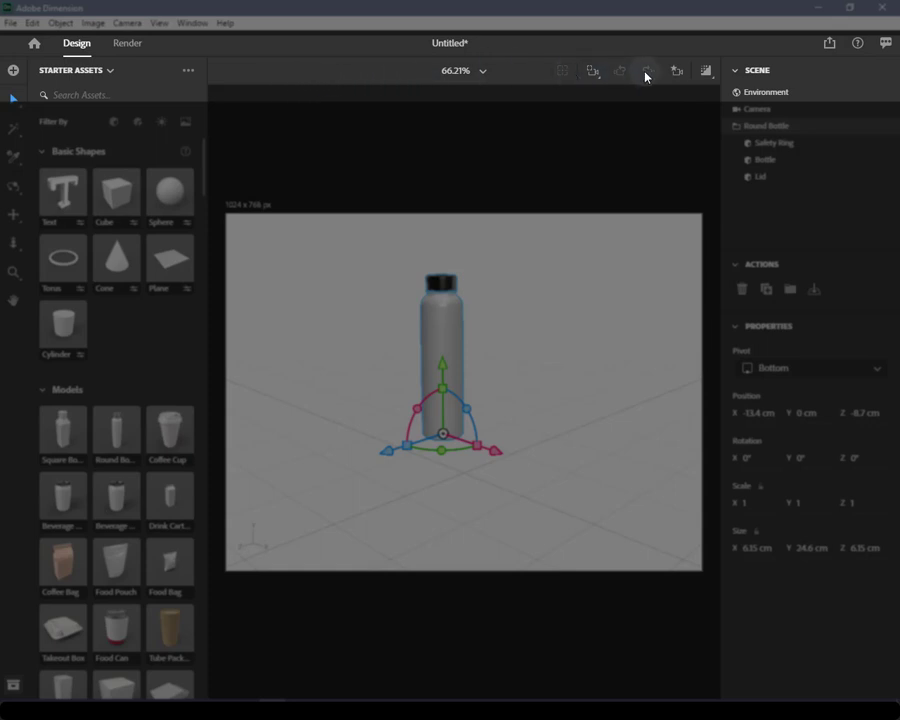
{"action": "left_click", "coordinate": [677, 70]}
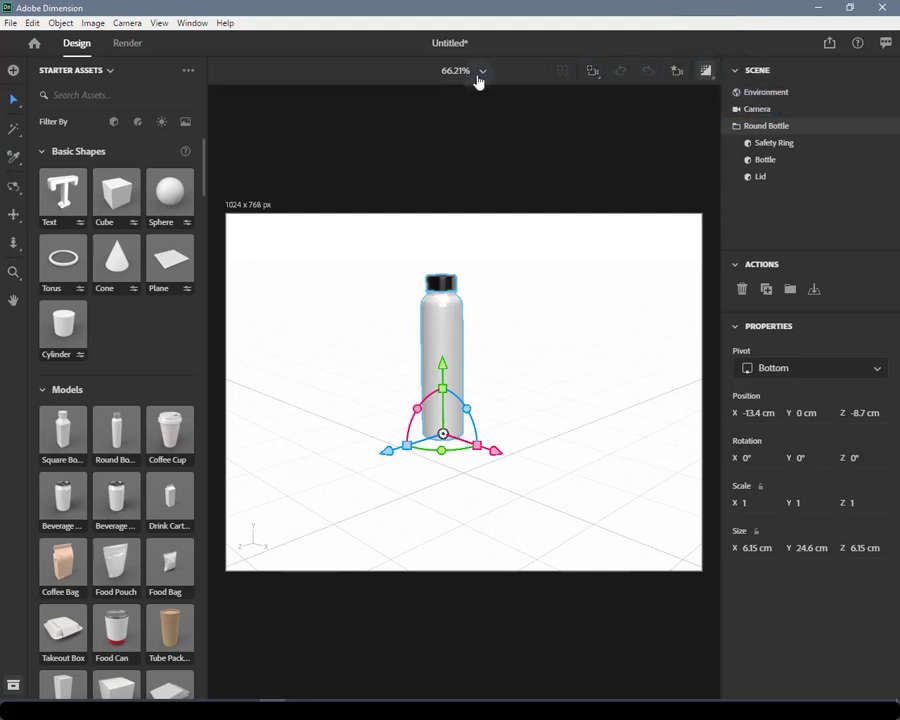
{"action": "left_click", "coordinate": [483, 71]}
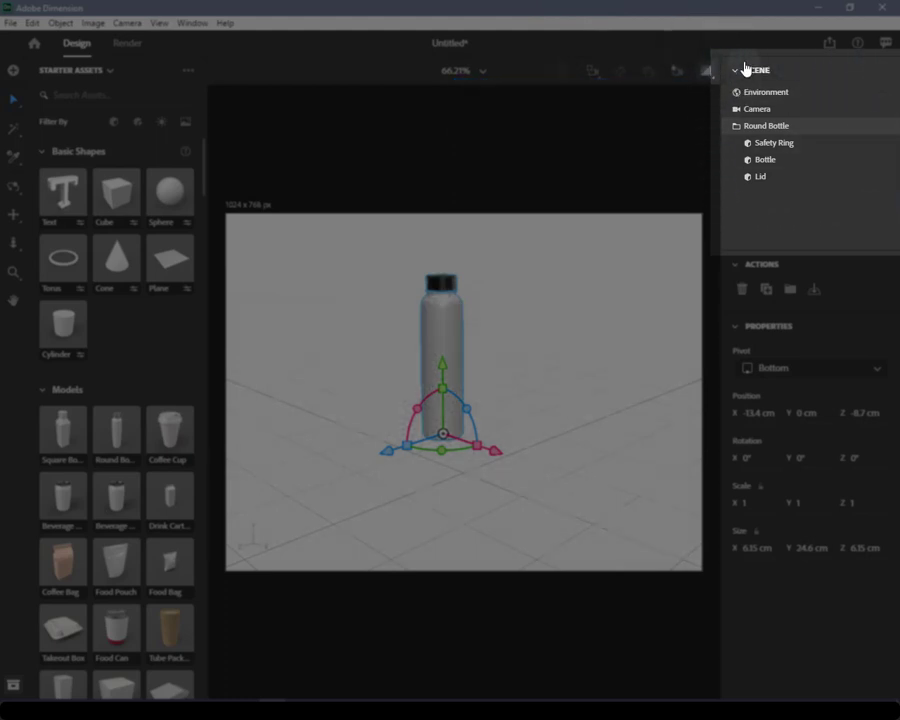
{"action": "left_click", "coordinate": [757, 108]}
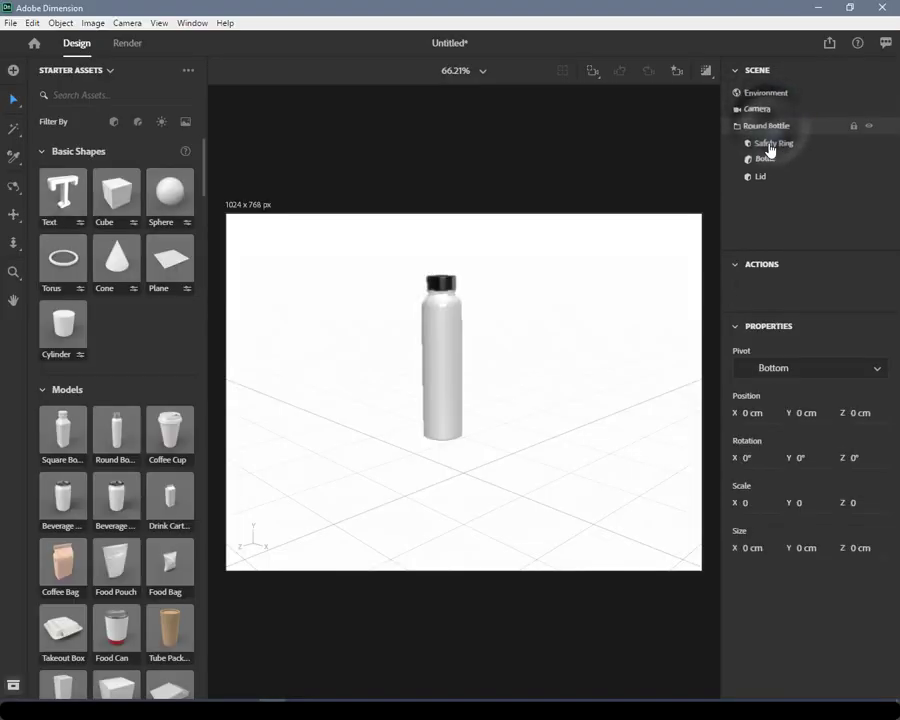
Select the Safety Ring, Bottle and Lid parts, then the lid's material
{"action": "left_click", "coordinate": [772, 143]}
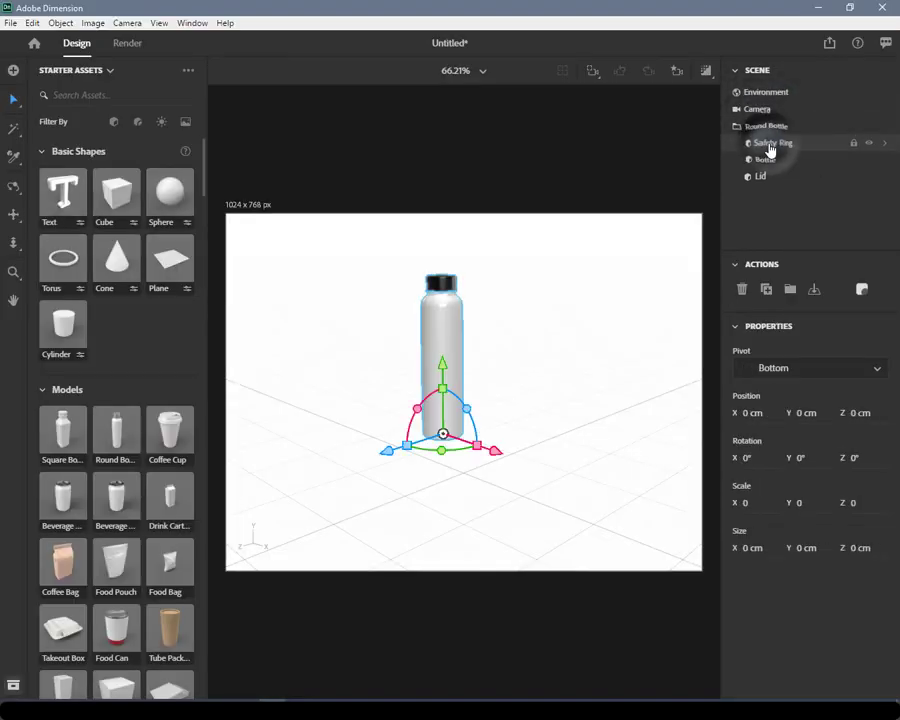
{"action": "left_click", "coordinate": [765, 159]}
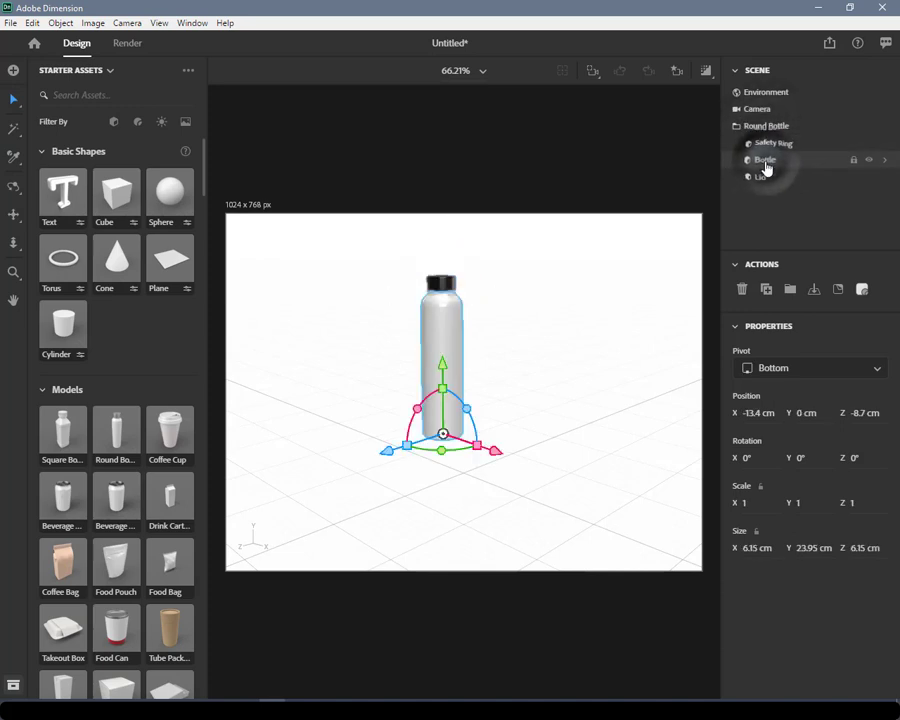
{"action": "left_click", "coordinate": [761, 176]}
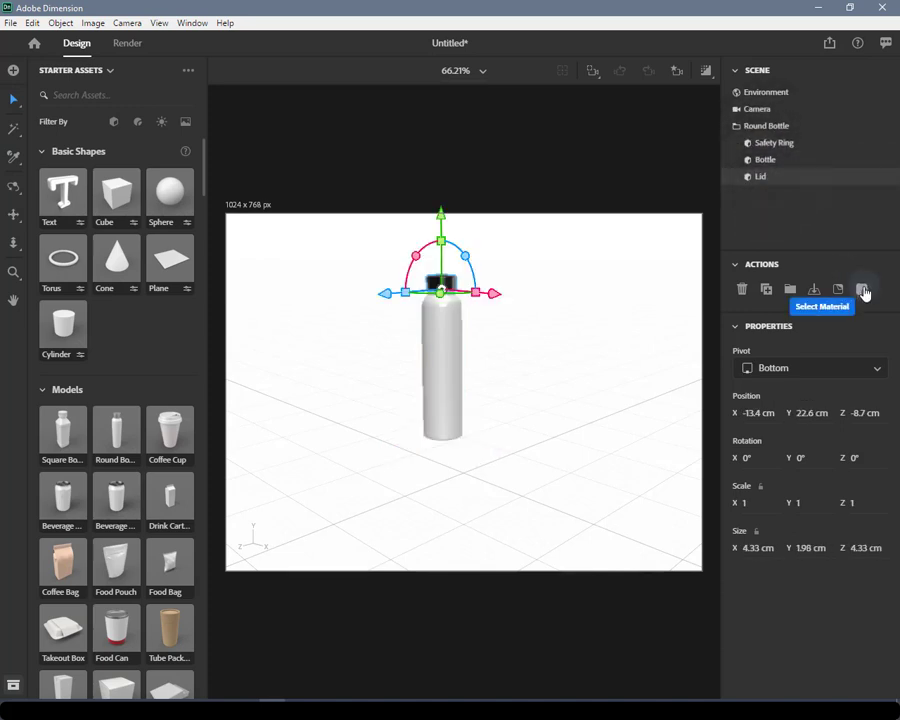
{"action": "left_click", "coordinate": [864, 289]}
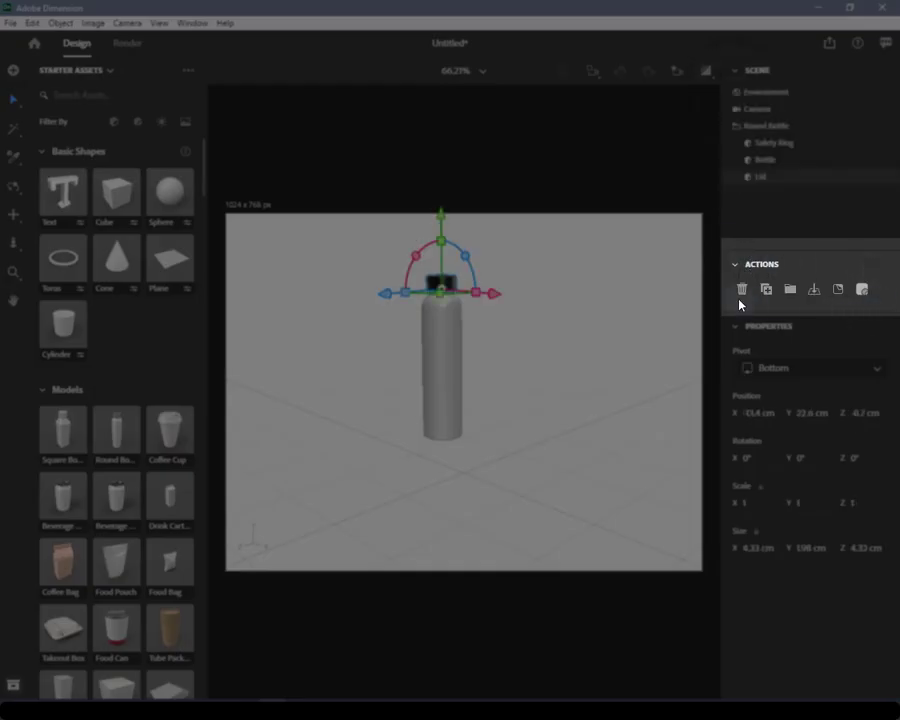
{"action": "mouse_move", "coordinate": [765, 289]}
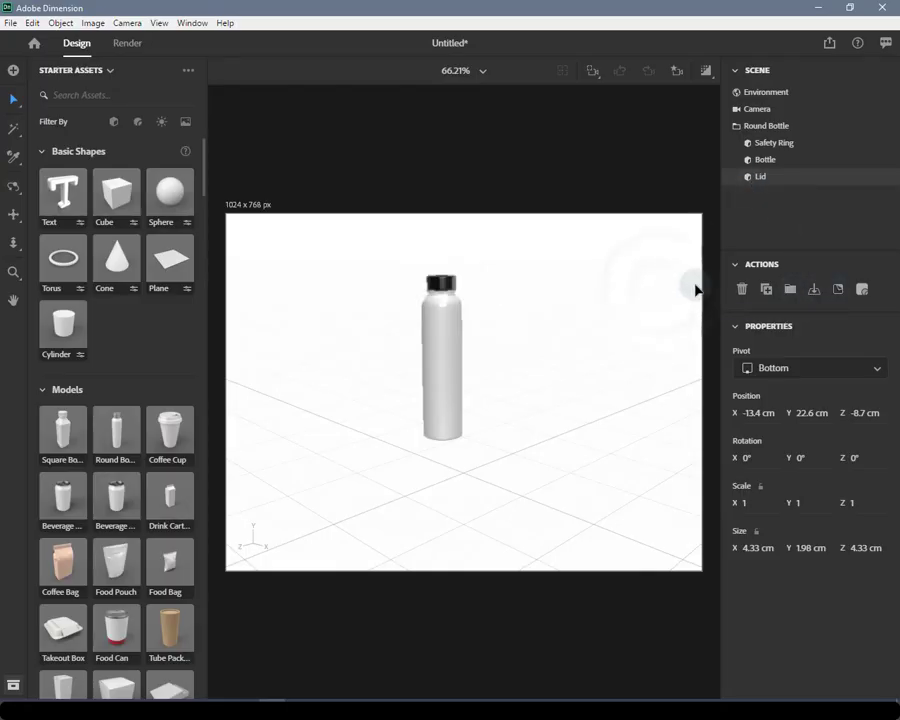
Reselect the round bottle and switch its Pivot from Bottom to Center
{"action": "left_click", "coordinate": [766, 91]}
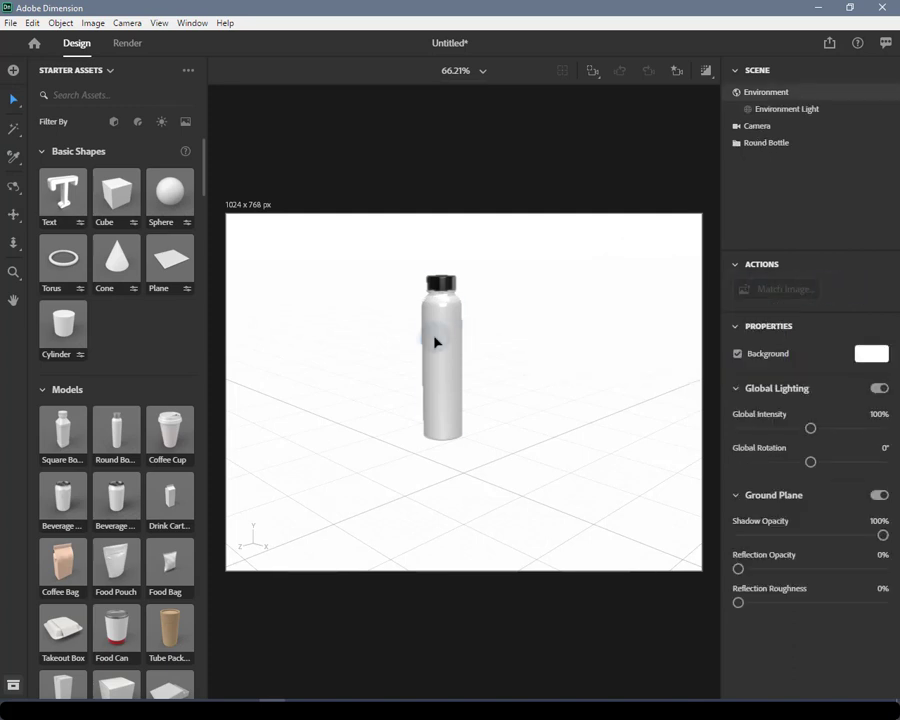
{"action": "left_click", "coordinate": [442, 355]}
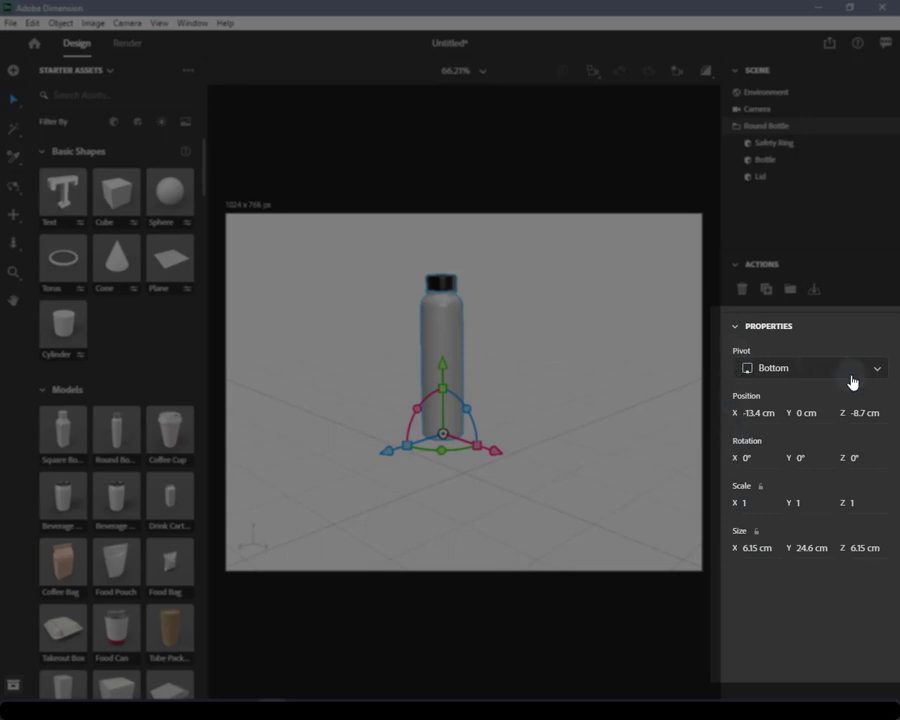
{"action": "left_click", "coordinate": [810, 367]}
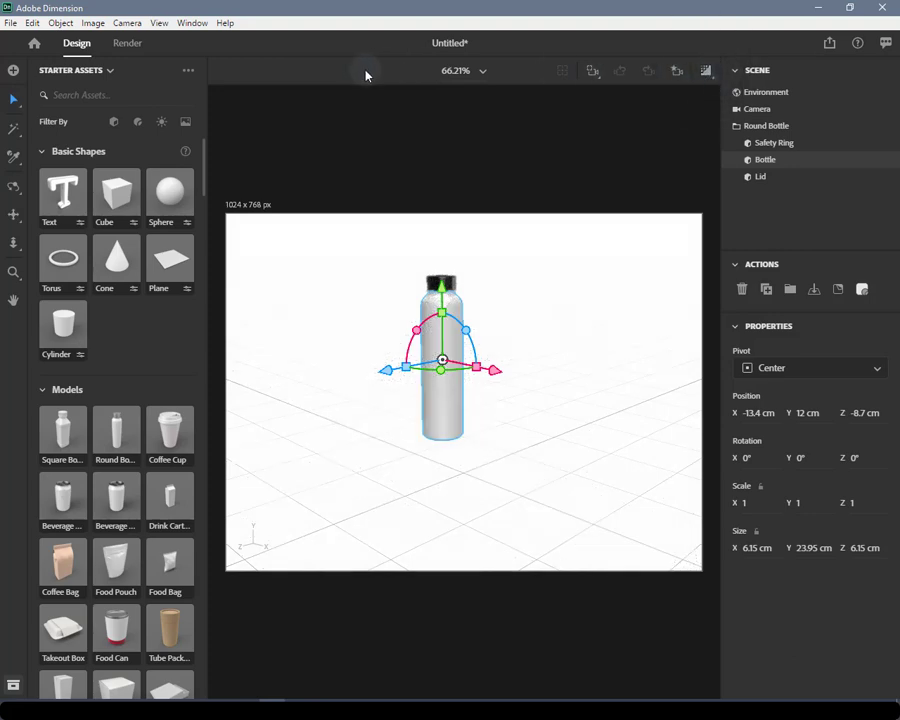
Enter the Render workspace, compare Cloud and Local options, and end on Local settings
{"action": "left_click", "coordinate": [127, 43]}
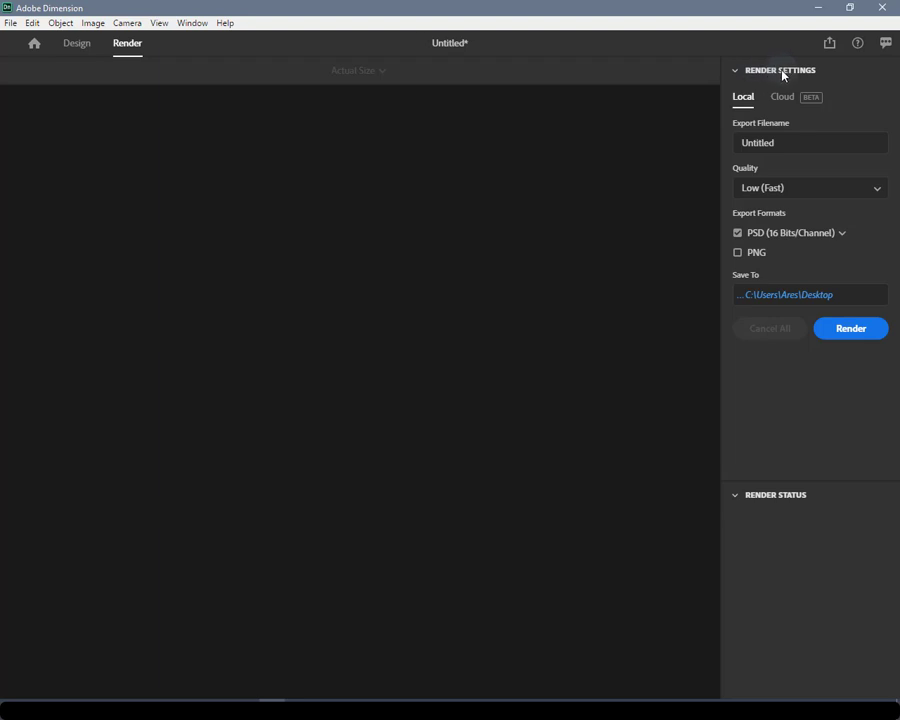
{"action": "mouse_move", "coordinate": [806, 74]}
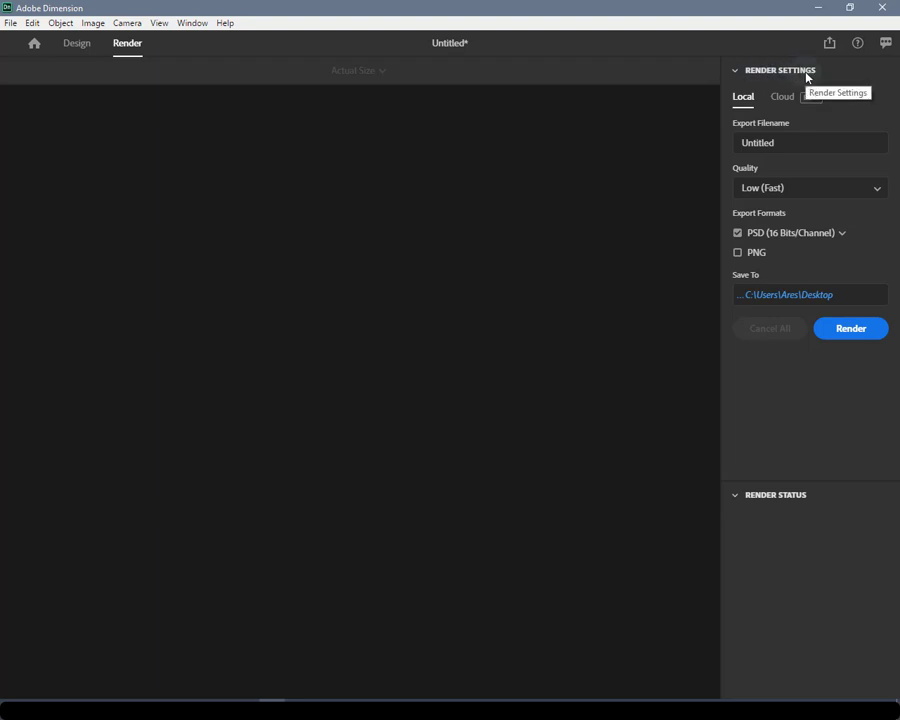
{"action": "mouse_move", "coordinate": [808, 80]}
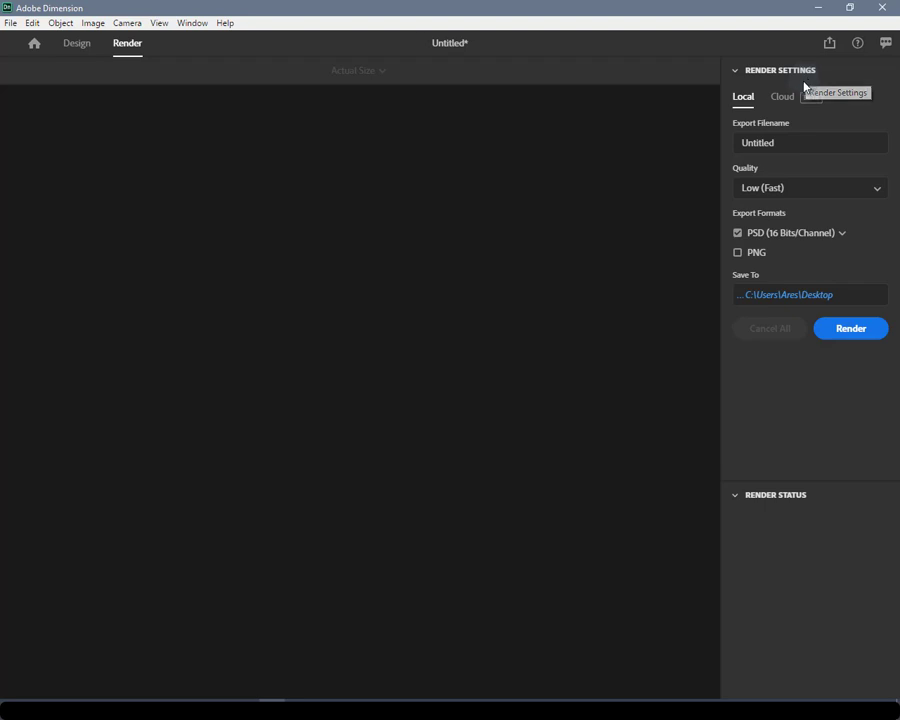
{"action": "left_click", "coordinate": [782, 96]}
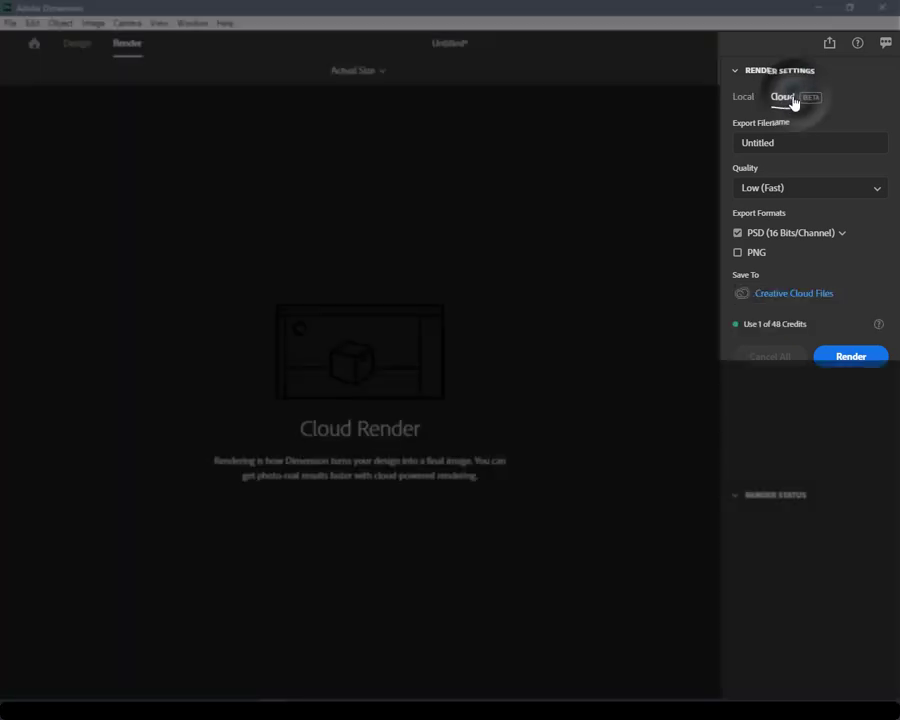
{"action": "left_click", "coordinate": [743, 96]}
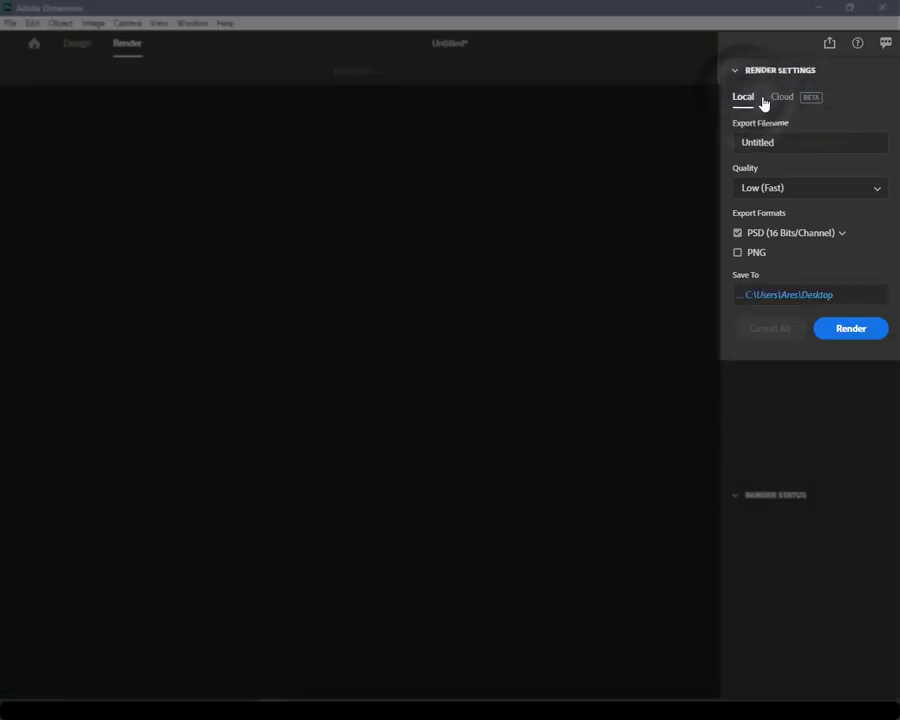
{"action": "left_click", "coordinate": [781, 96]}
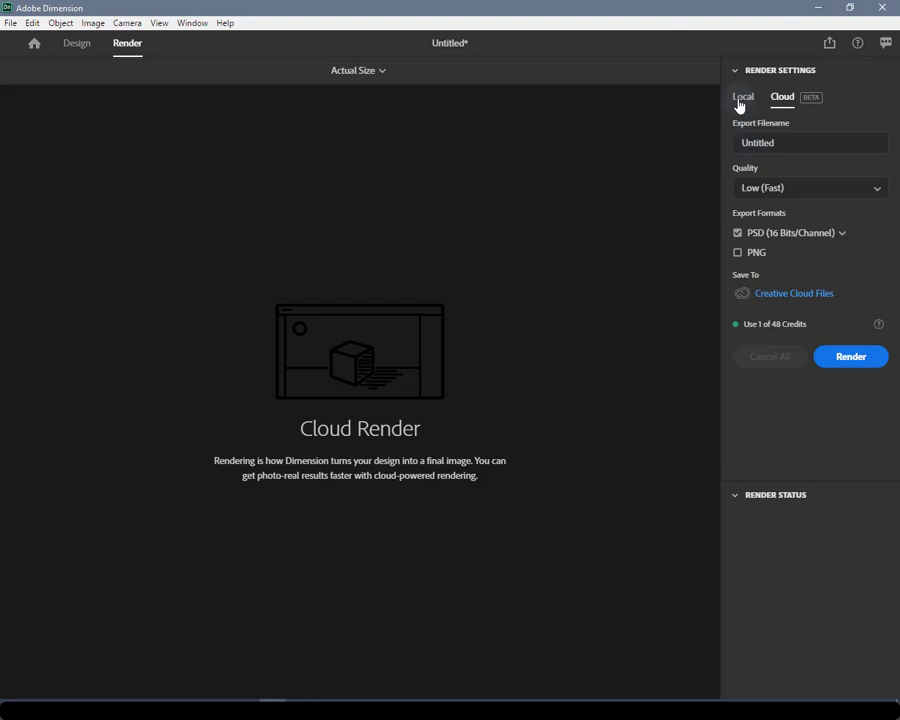
{"action": "left_click", "coordinate": [743, 97]}
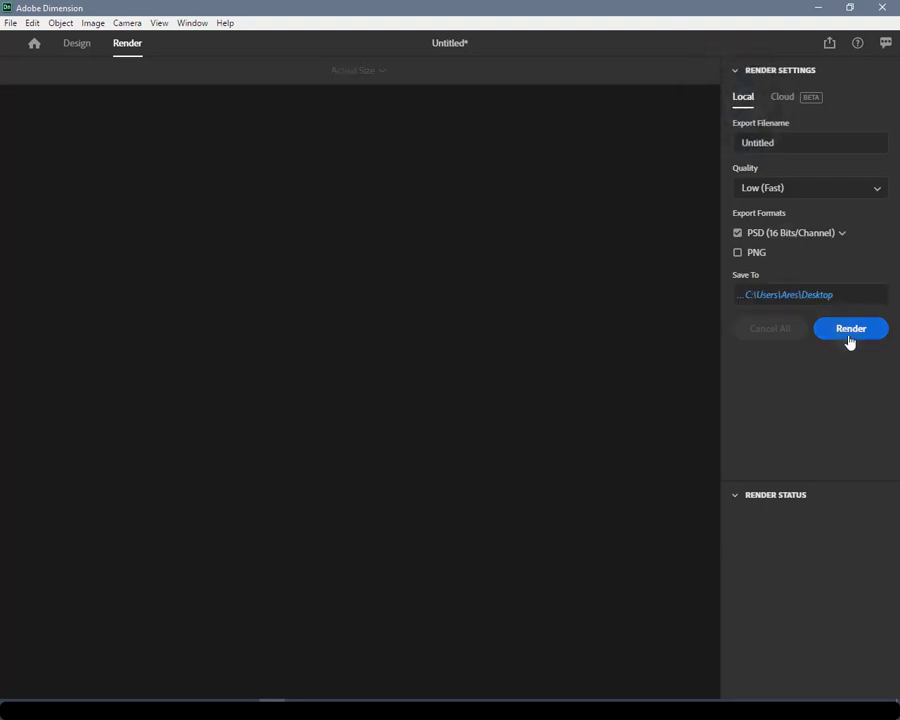
Start a local render of the Untitled scene, then cancel it while estimating
{"action": "left_click", "coordinate": [850, 328]}
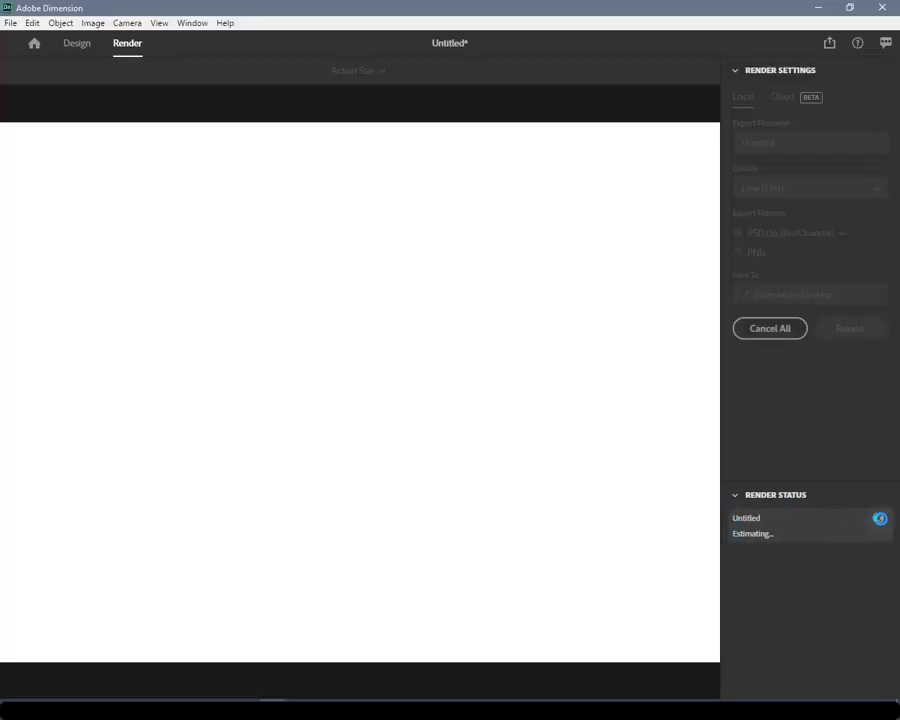
{"action": "left_click", "coordinate": [769, 328]}
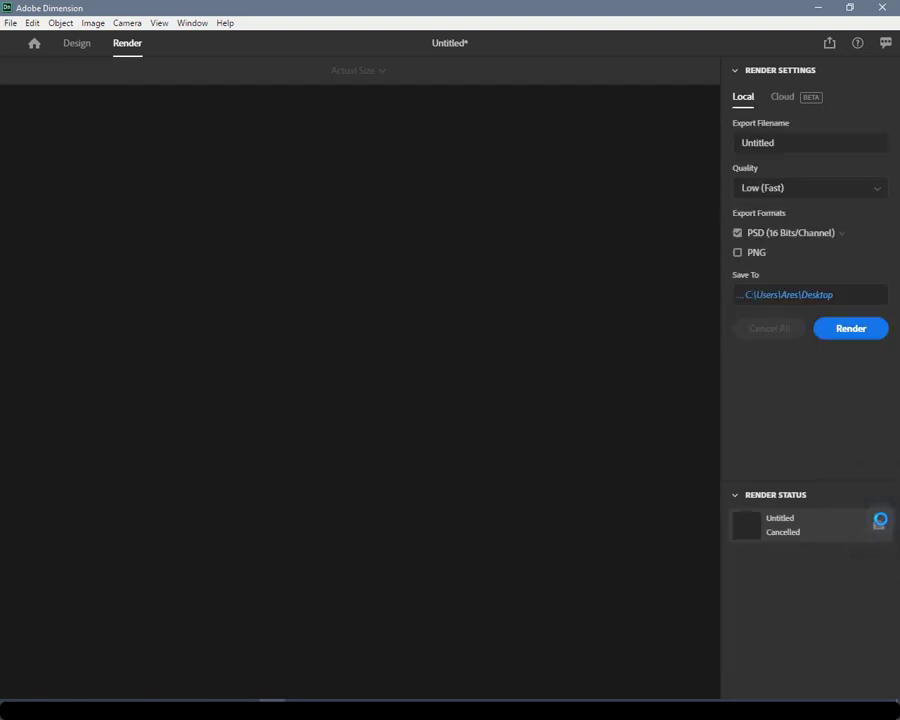